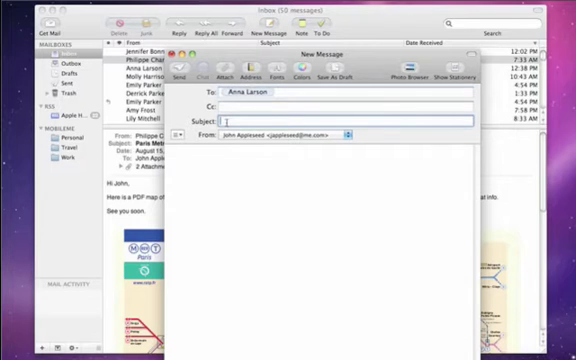
text(Lunch Saturday)
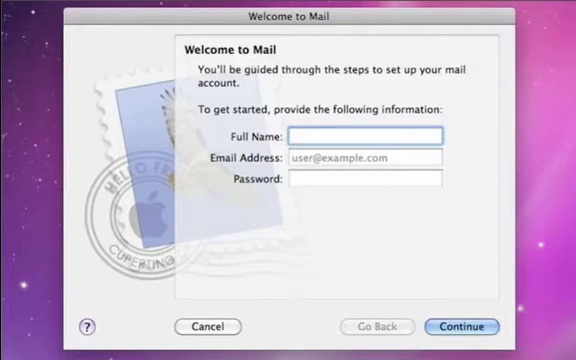
Enter full name 'John Appleseed' and begin the email address 'jappleseed@m'
text(John)
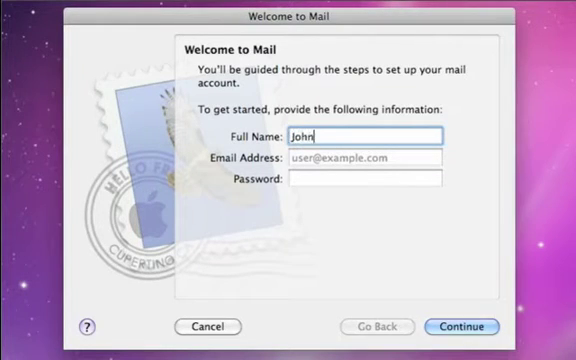
text(Appleseed)
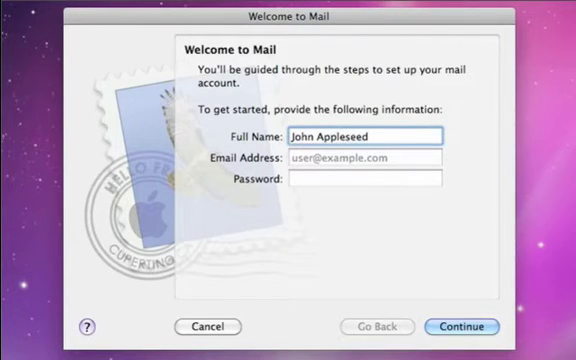
text(jappleseed@m)
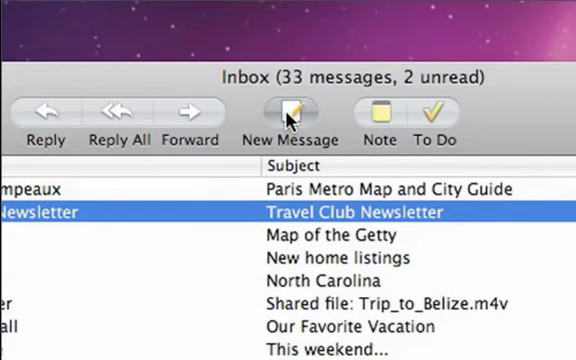
click(289, 110)
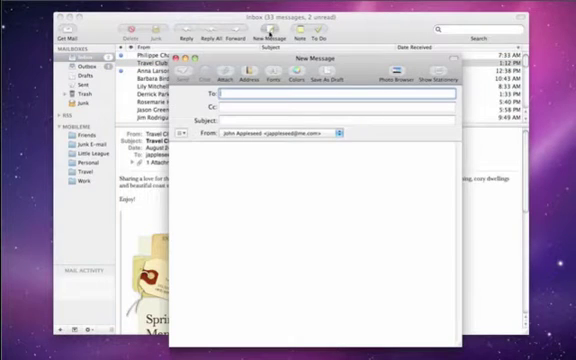
text(a)
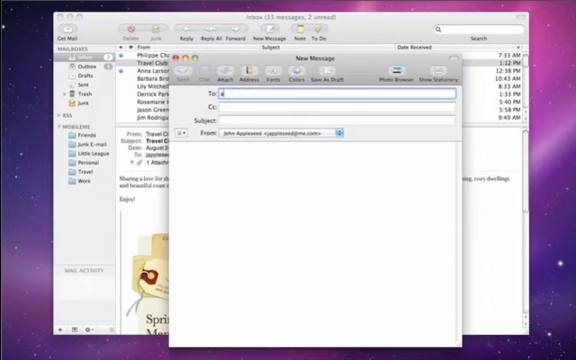
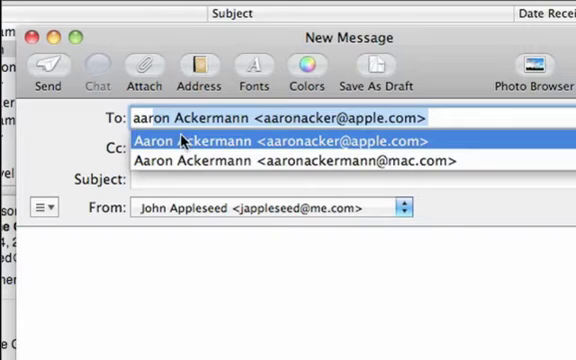
click(290, 137)
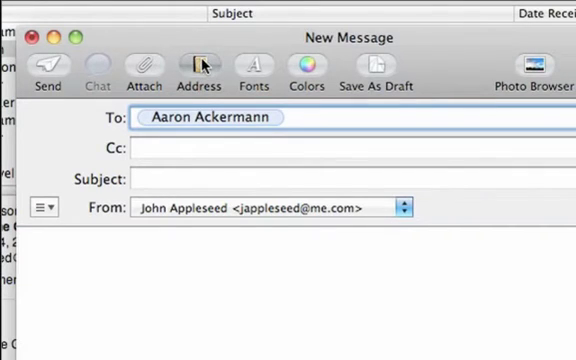
click(198, 68)
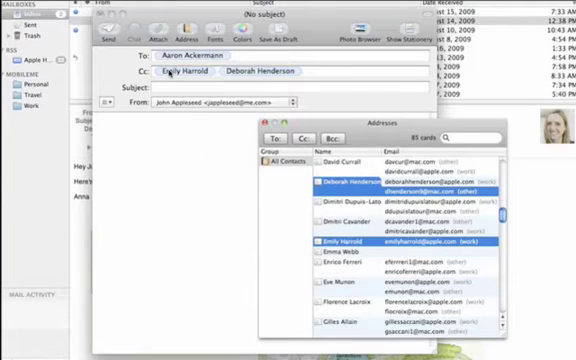
text(2010 Ski)
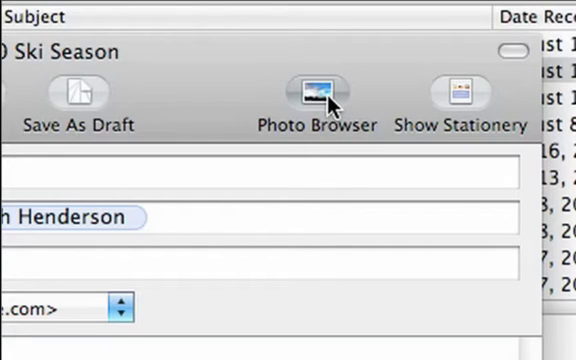
Insert a snowy lake photo from the iPhoto browser and check its image size options
click(316, 92)
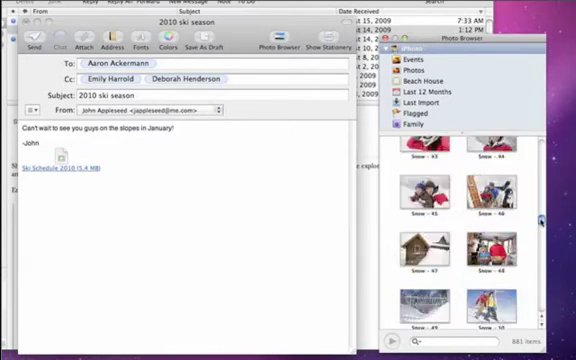
scroll(down, 3)
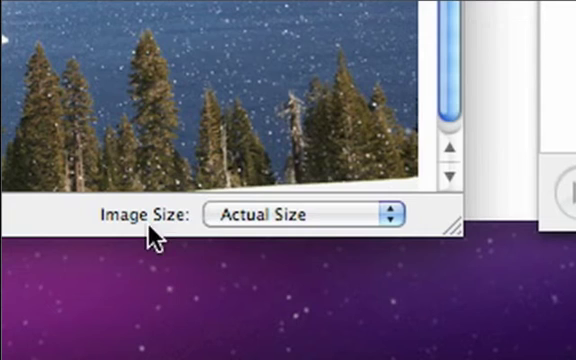
click(290, 214)
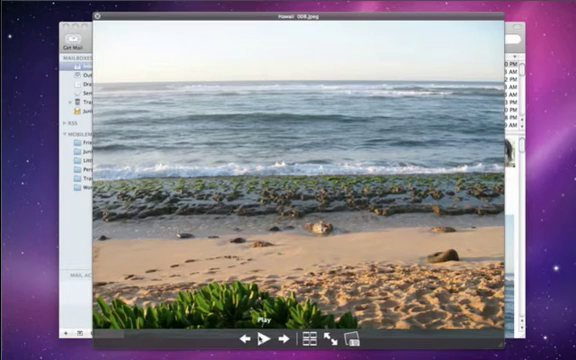
Preview the message's attached beach photos in Quick Look
click(264, 327)
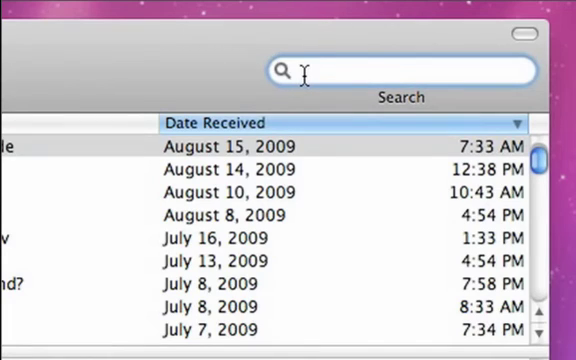
Search the inbox for 'Flight', returning six matches
click(300, 71)
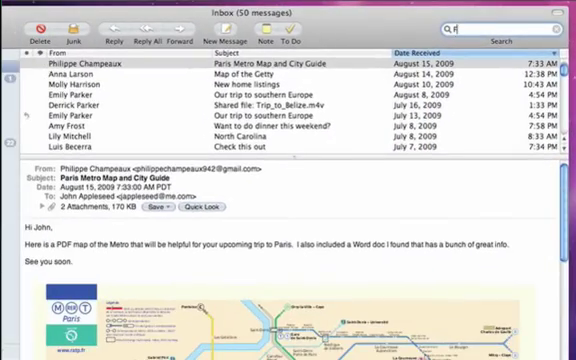
text(Flight)
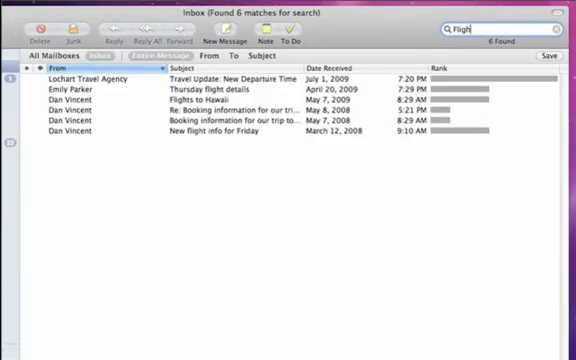